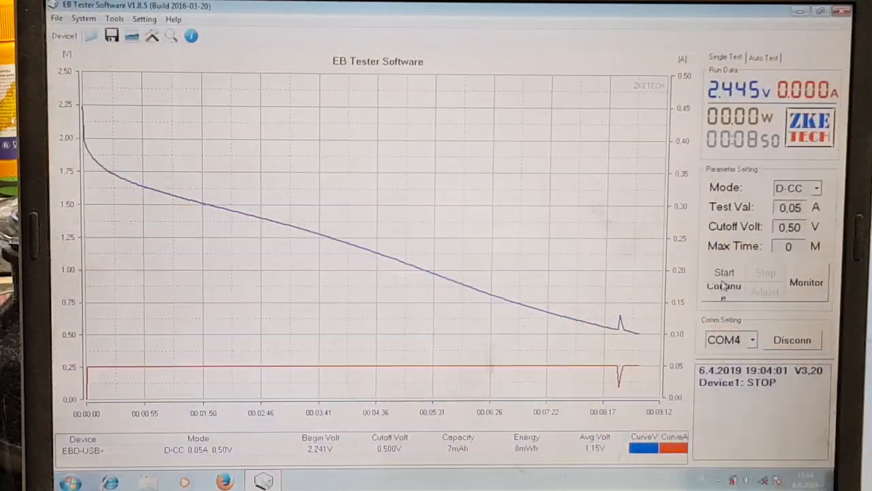
# Start the D-CC discharge test at 0.05 A with 0.50 V cutoff, clearing the previous curve
pyautogui.click(724, 272)
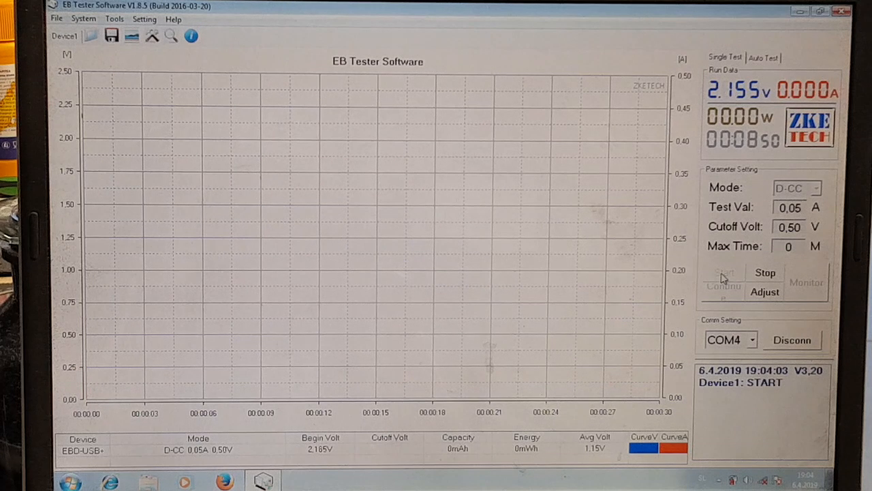